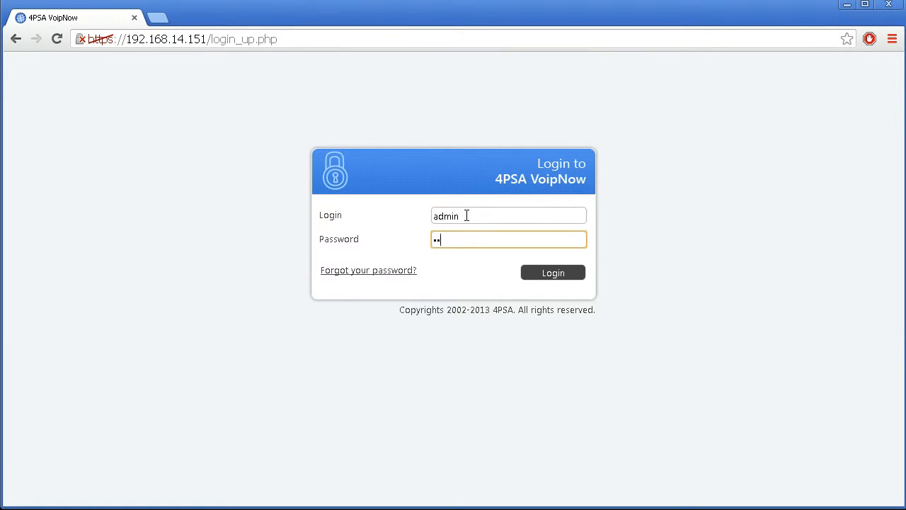
# Sign in as admin and go to Channels to reach Outgoing Routing Management.
pyautogui.click(552, 271)
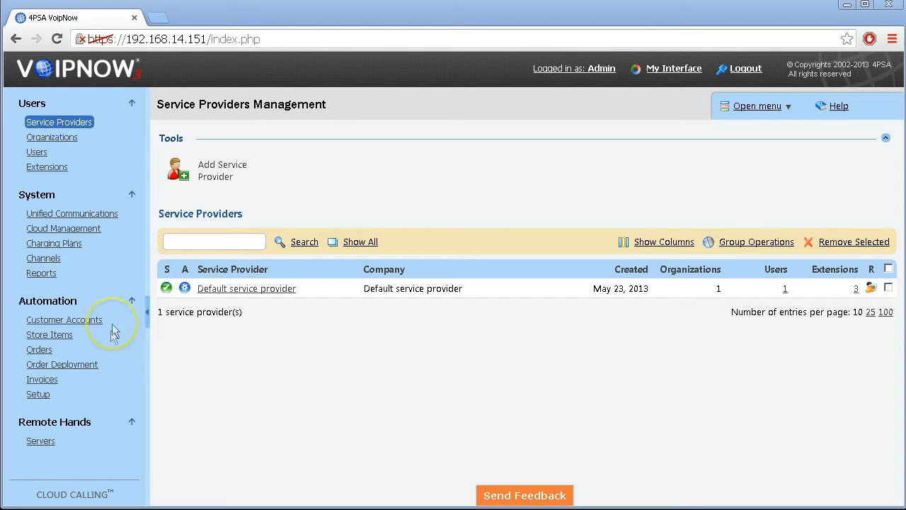
pyautogui.click(43, 257)
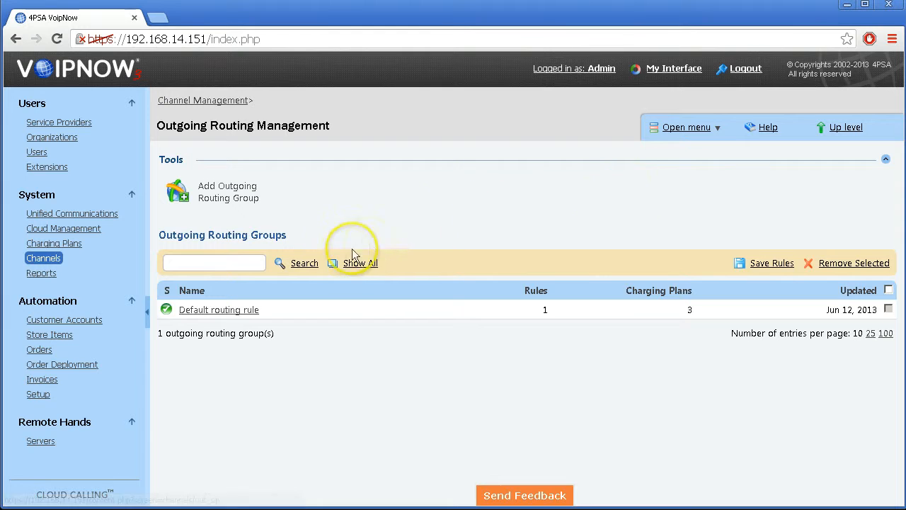
pyautogui.moveTo(221, 309)
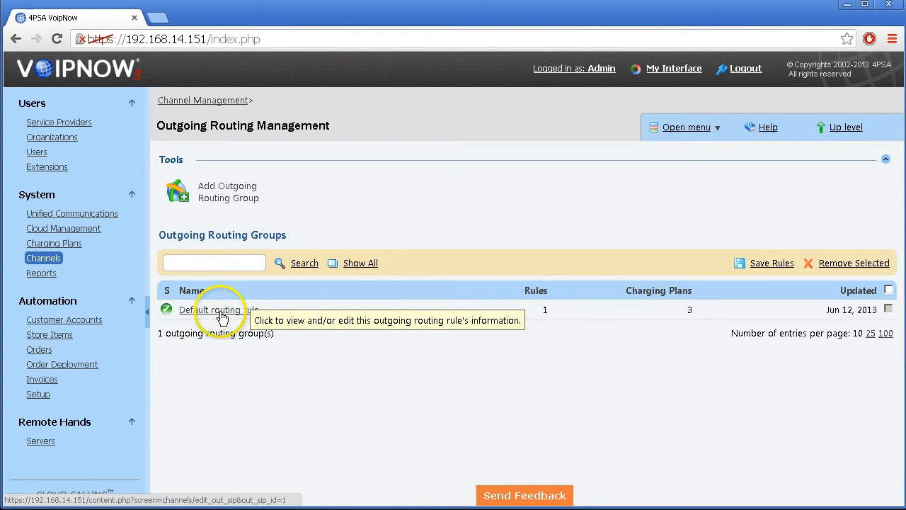
# Add a new outgoing routing group and name it 'OutgoingRoutingGroup'.
pyautogui.click(216, 308)
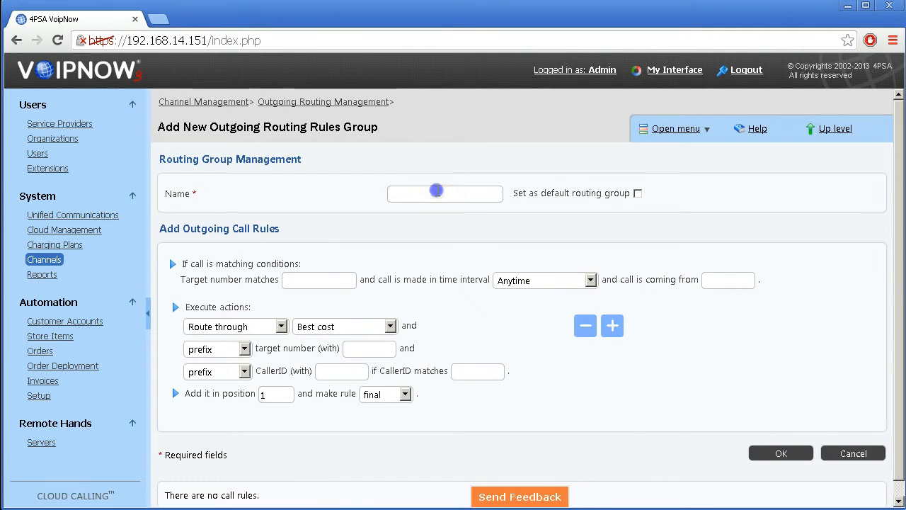
pyautogui.write('OutgoingR')
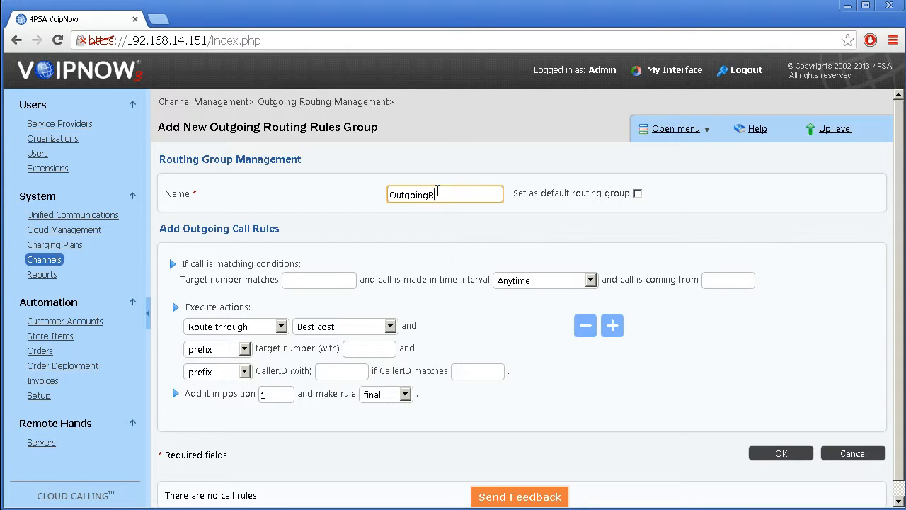
pyautogui.write('outingGroup')
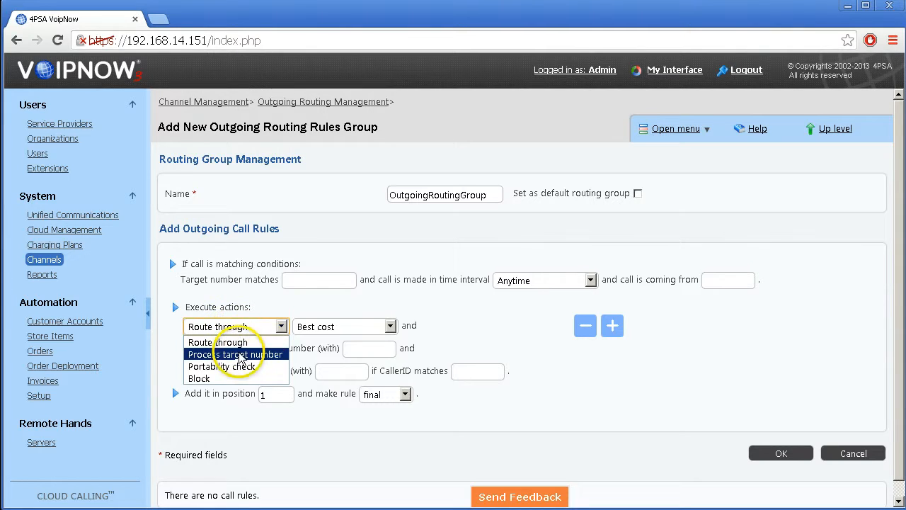
# Save a Process target number rule for 40. deleting 2 digits from digit 1.
pyautogui.click(238, 354)
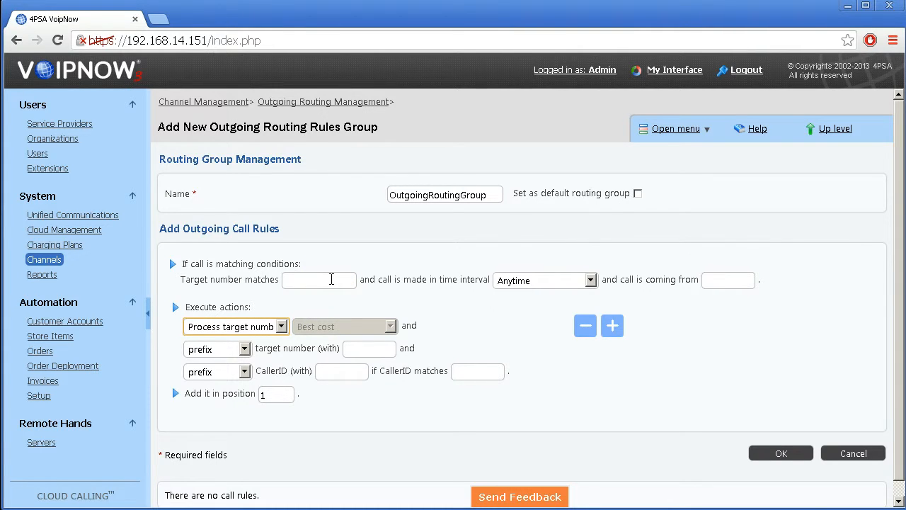
pyautogui.click(246, 348)
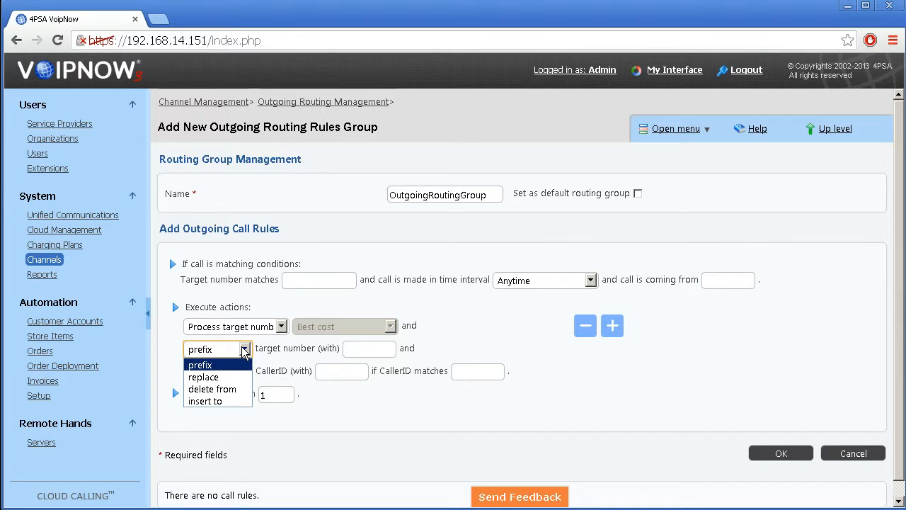
pyautogui.moveTo(290, 293)
pyautogui.write('40.')
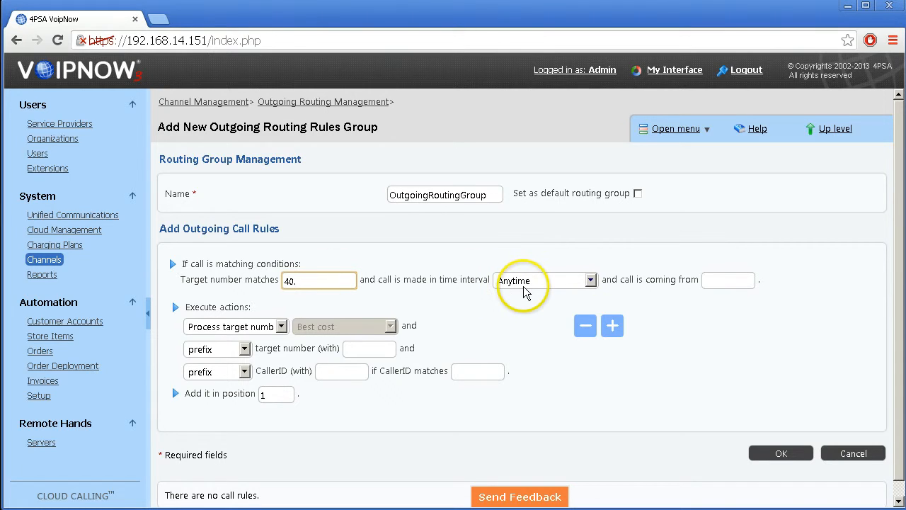
pyautogui.click(244, 348)
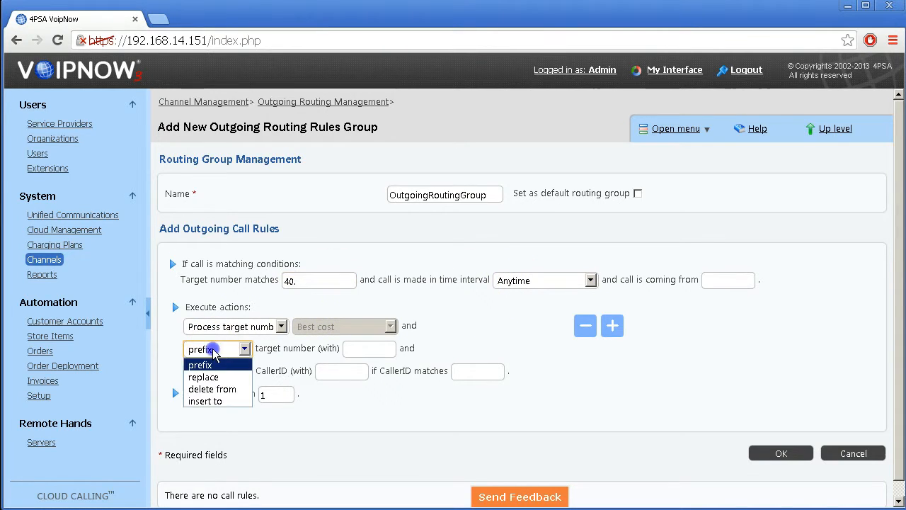
pyautogui.click(212, 388)
pyautogui.write('1')
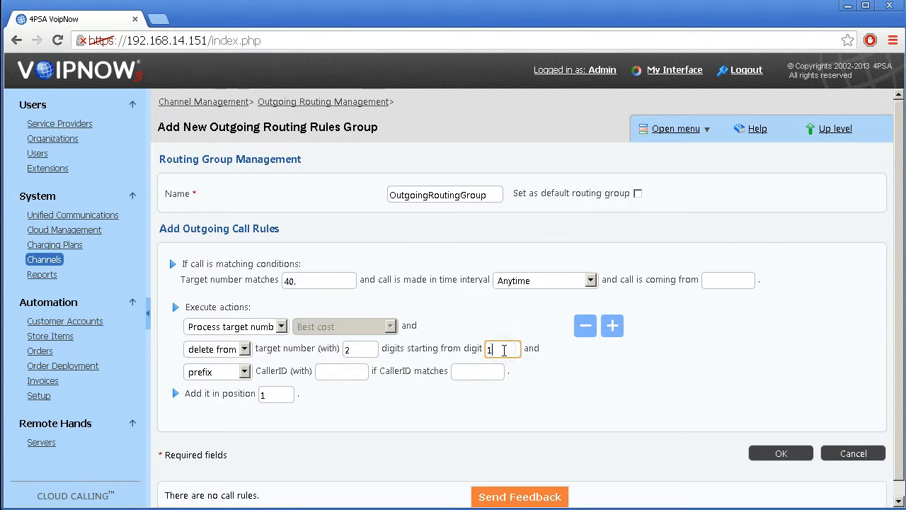
pyautogui.click(780, 453)
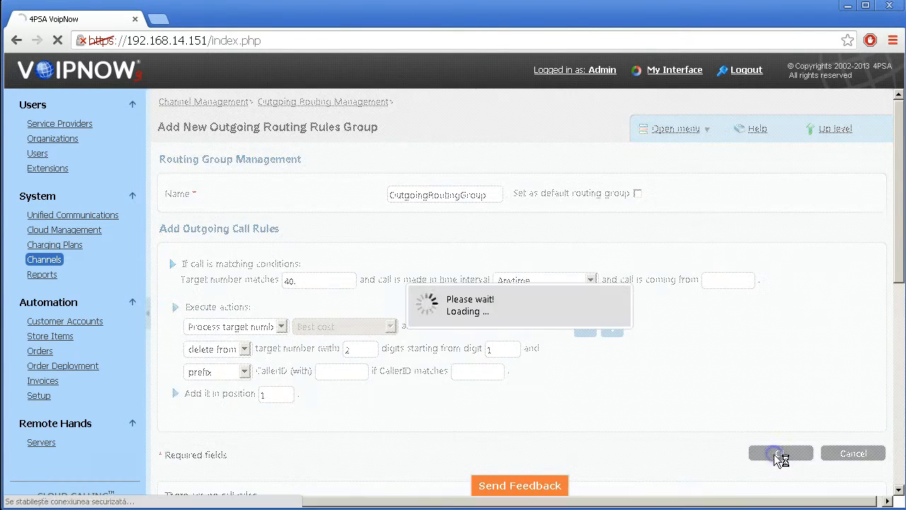
pyautogui.click(780, 454)
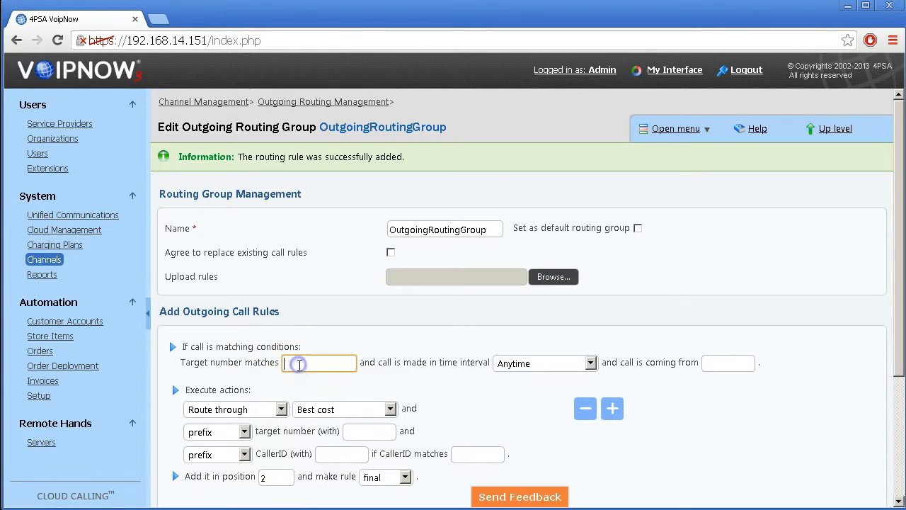
# Save a Route through rule sending numbers matching 40. via FirstCHANNEL.
pyautogui.write('40.')
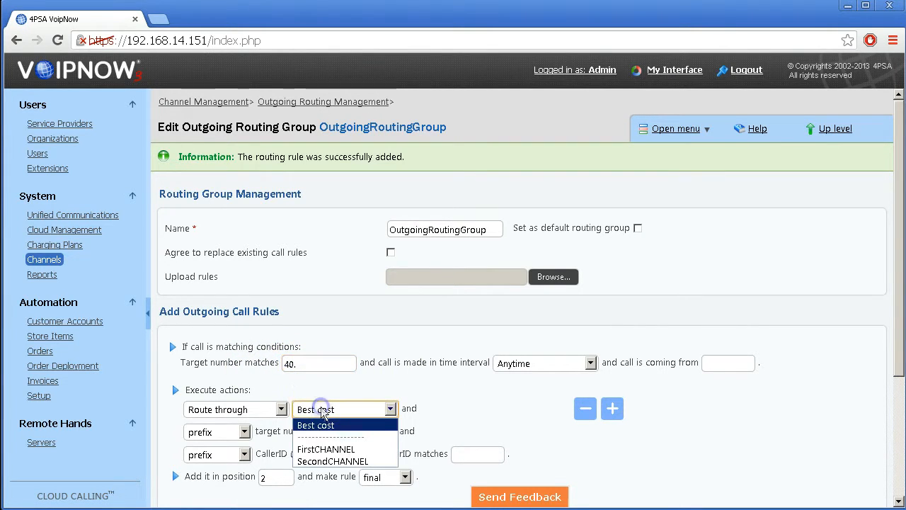
pyautogui.moveTo(333, 449)
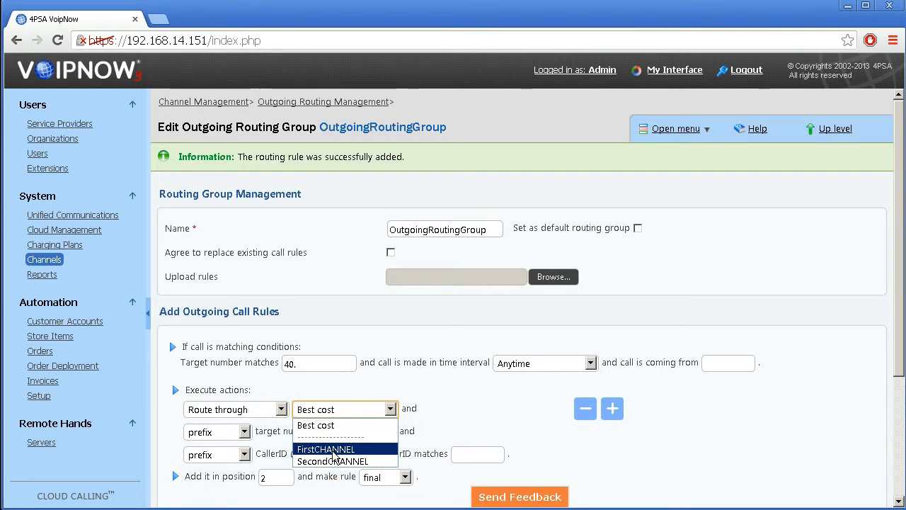
pyautogui.click(326, 449)
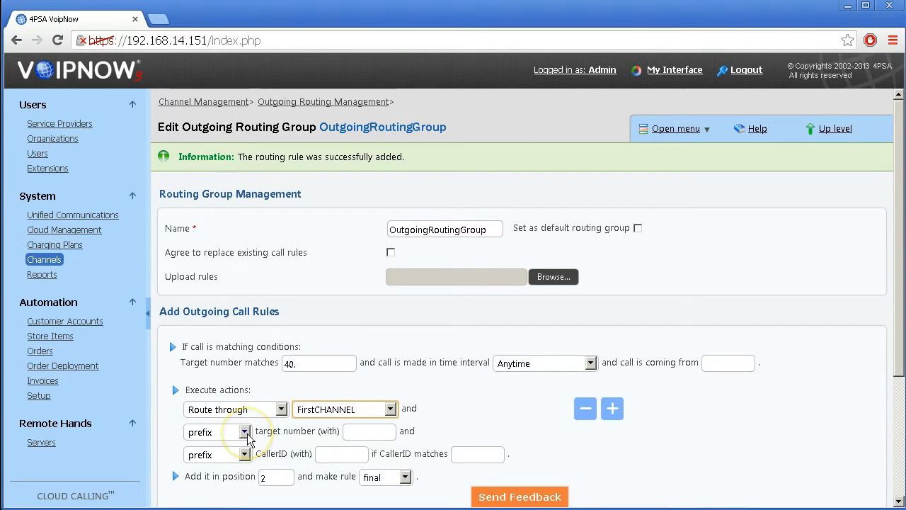
pyautogui.click(245, 432)
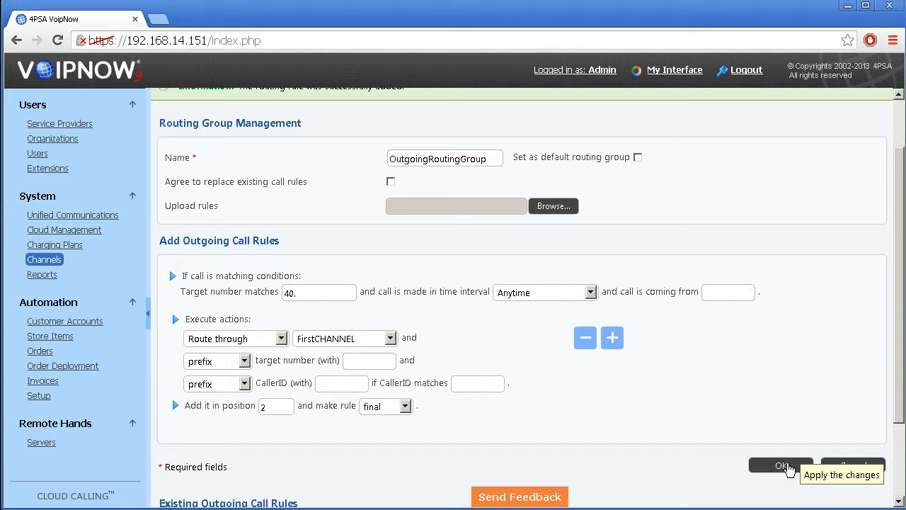
pyautogui.click(781, 466)
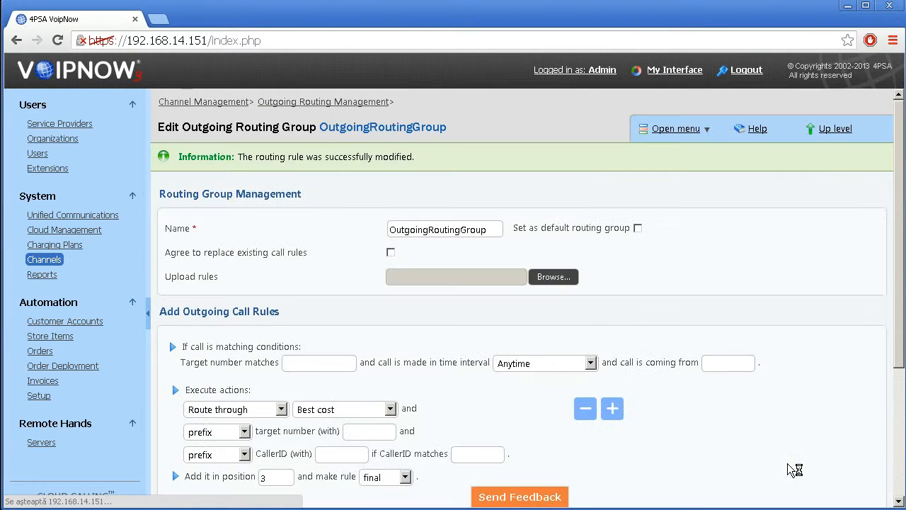
# Save a Block rule for numbers matching 3539.
pyautogui.scroll(-3)
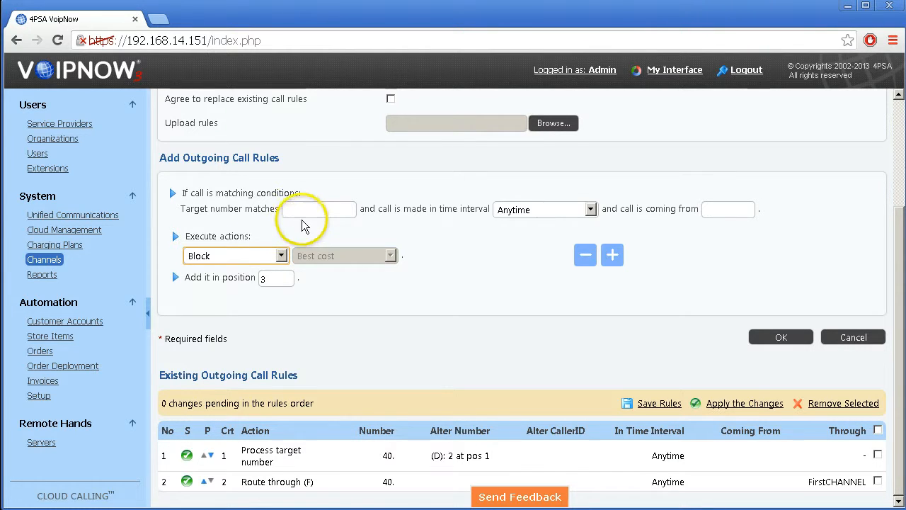
pyautogui.click(318, 210)
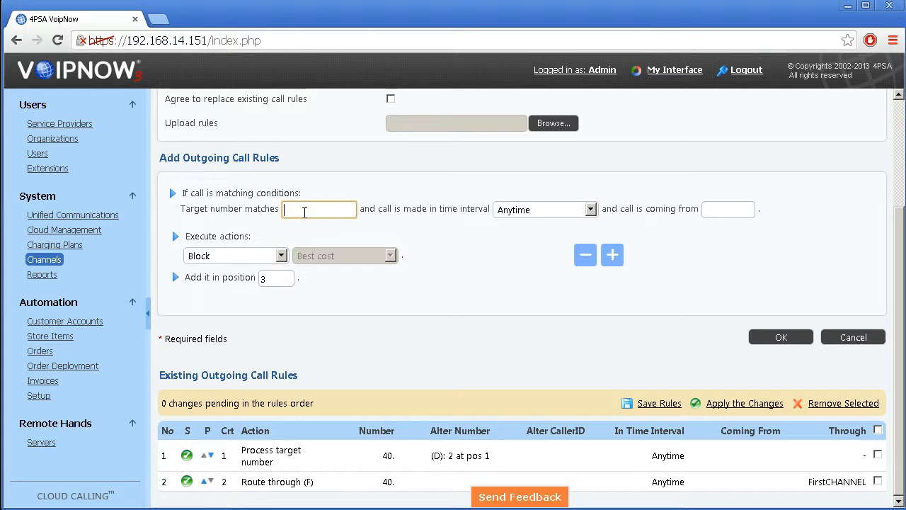
pyautogui.write('3539')
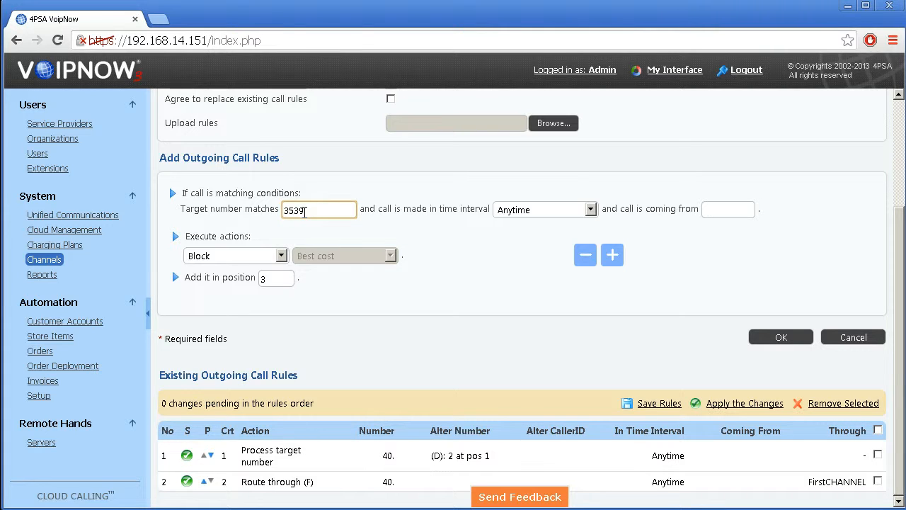
pyautogui.write('.')
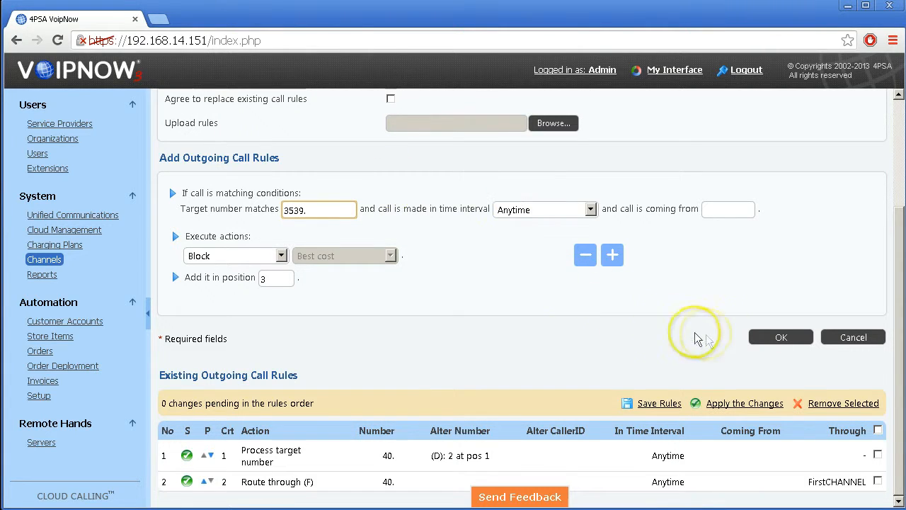
pyautogui.click(780, 337)
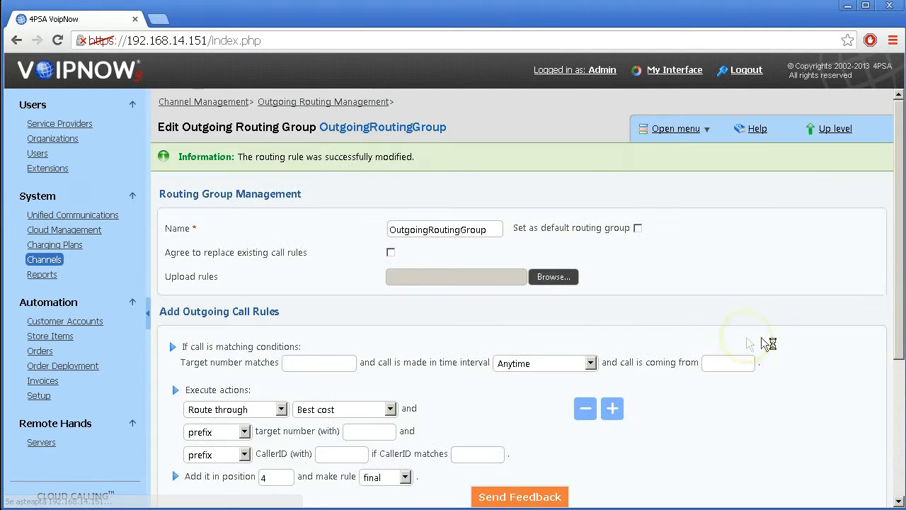
# Save a best-cost Route through rule for numbers matching 44. at position 3.
pyautogui.scroll(-3)
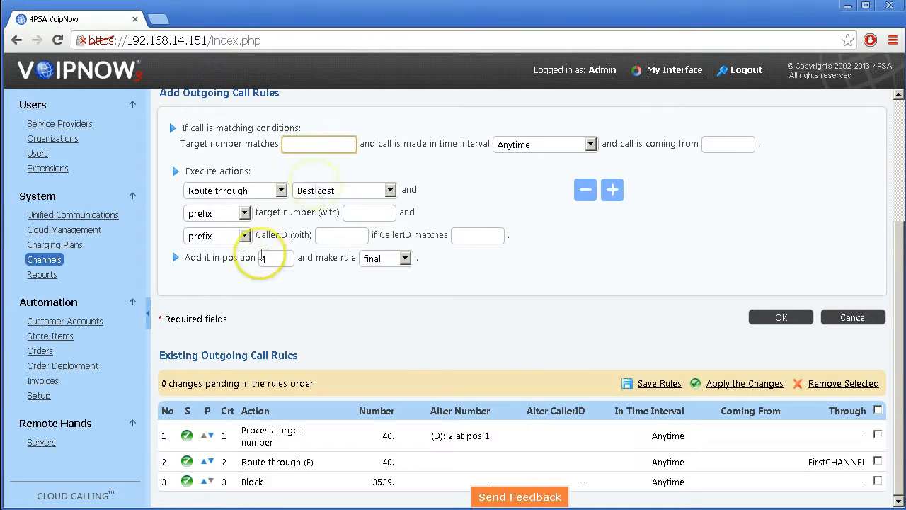
pyautogui.click(318, 144)
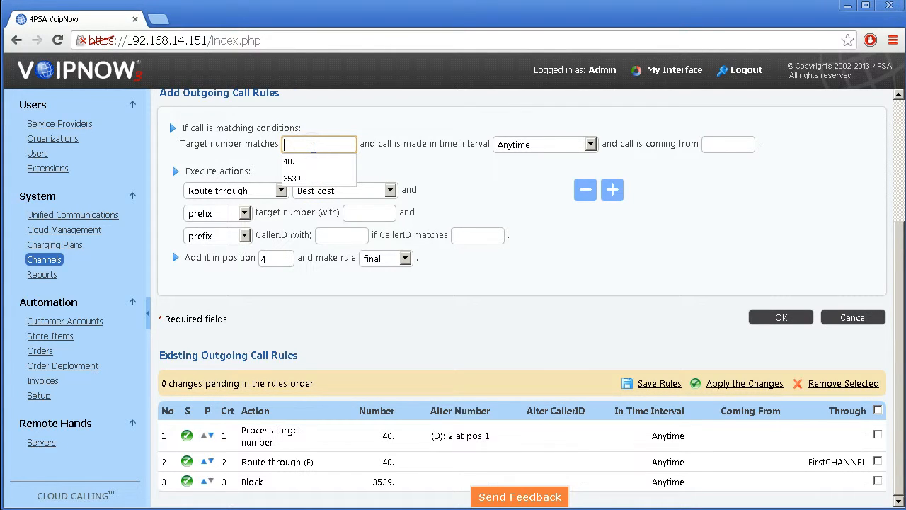
pyautogui.write('44.')
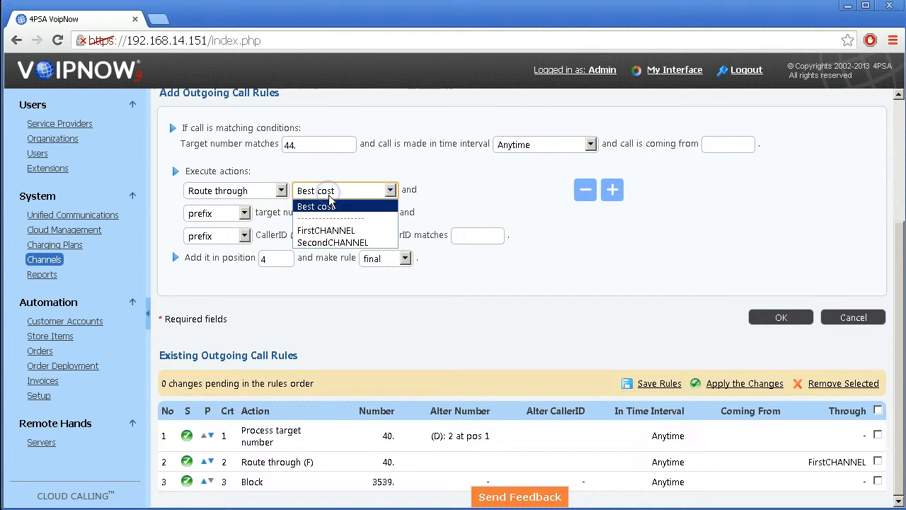
pyautogui.click(328, 205)
pyautogui.write('3')
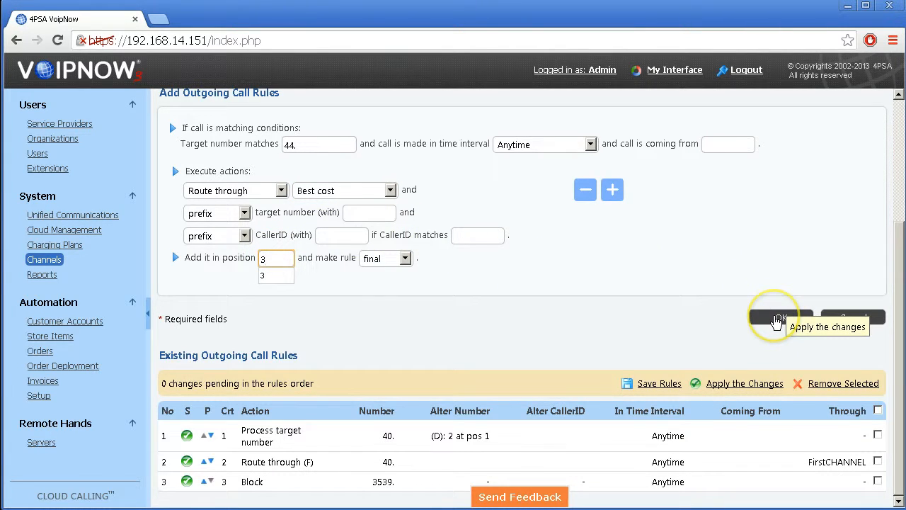
pyautogui.click(778, 317)
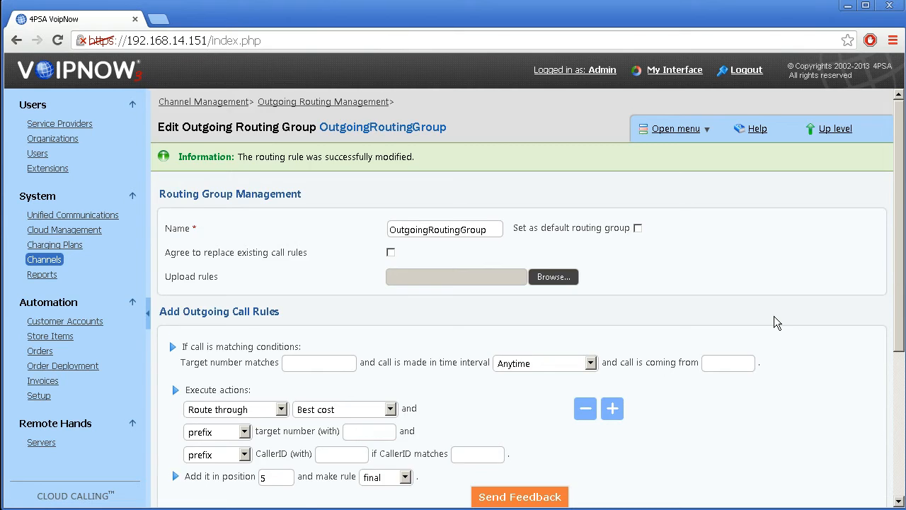
pyautogui.scroll(-3)
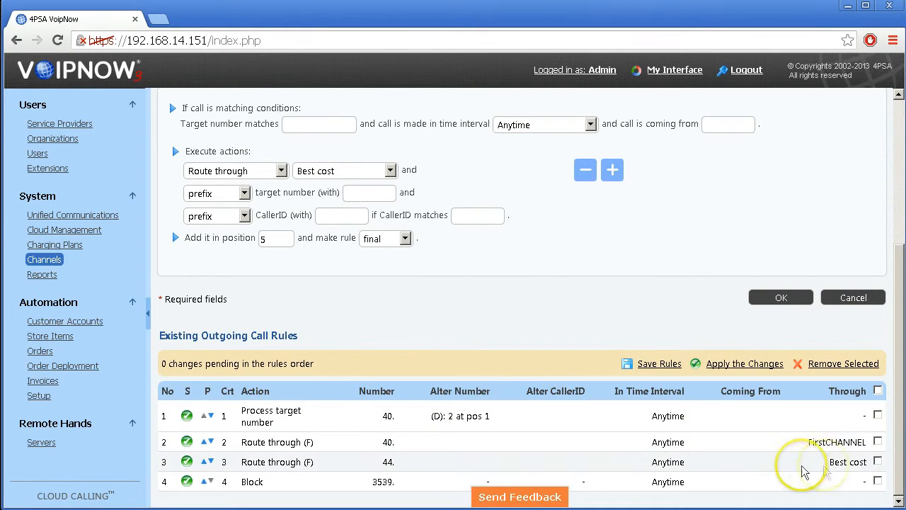